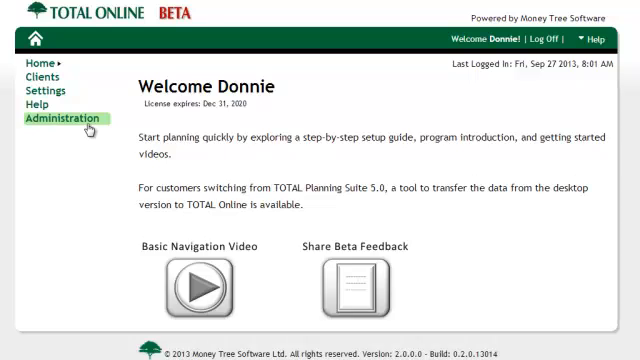
Go to Administration and show the Import Database page with its log of past imports
click(62, 120)
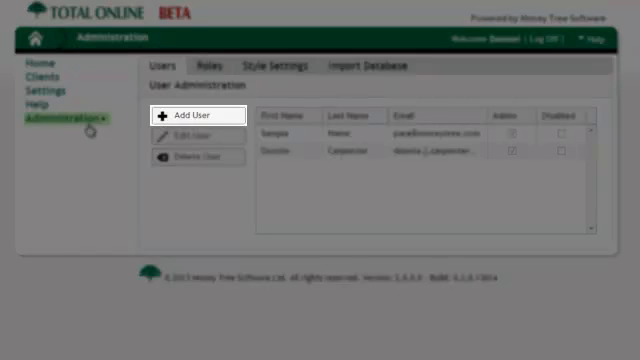
click(206, 64)
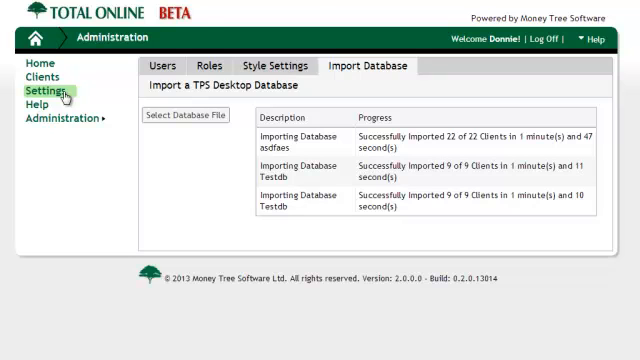
Return from Administration to the Welcome home page
click(48, 90)
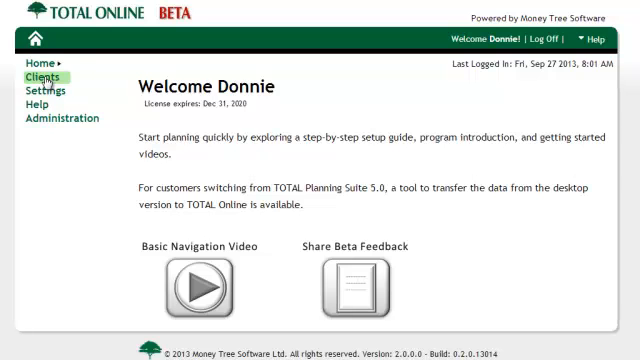
Show the All Clients list and cancel the Import Clients dialog without importing
click(34, 74)
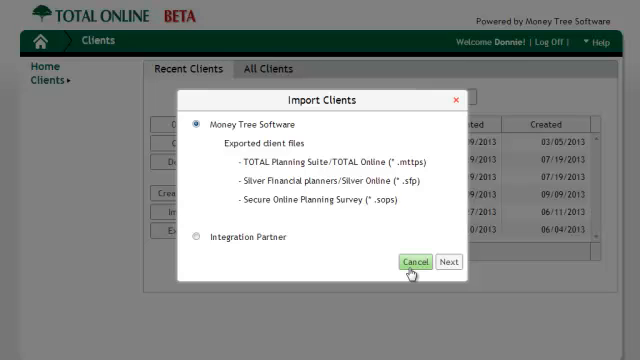
click(414, 260)
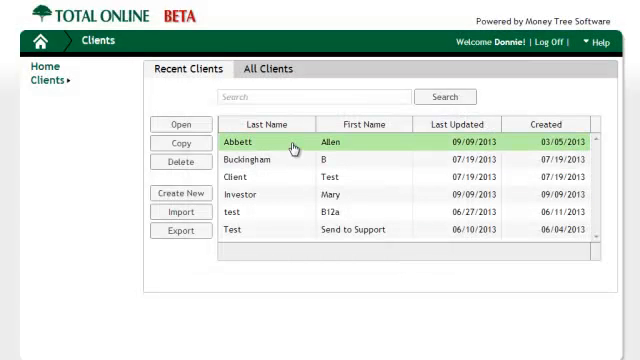
double_click(270, 136)
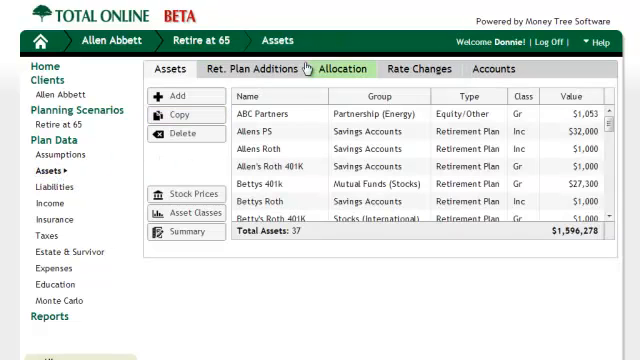
click(252, 68)
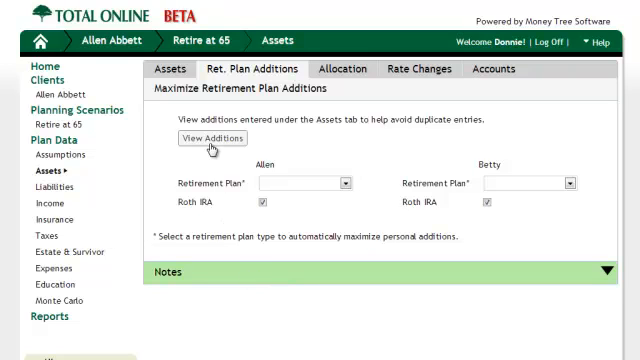
mouse_move(208, 148)
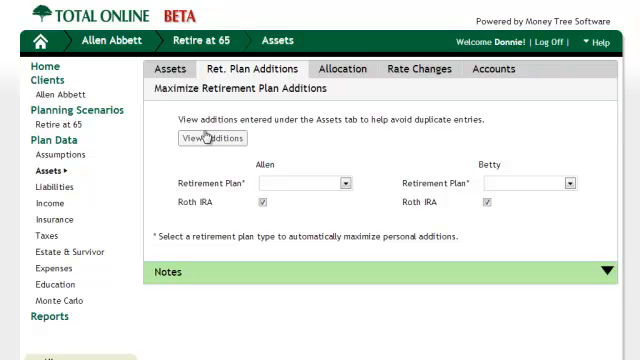
click(212, 138)
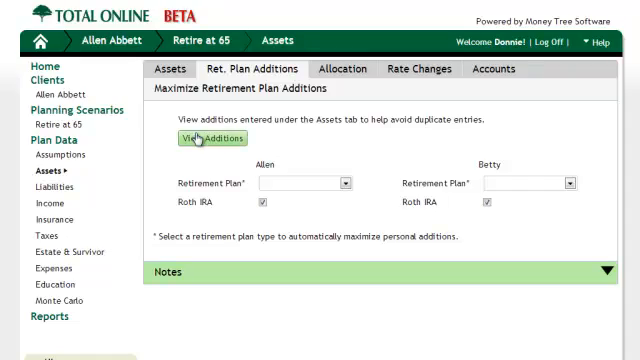
click(202, 140)
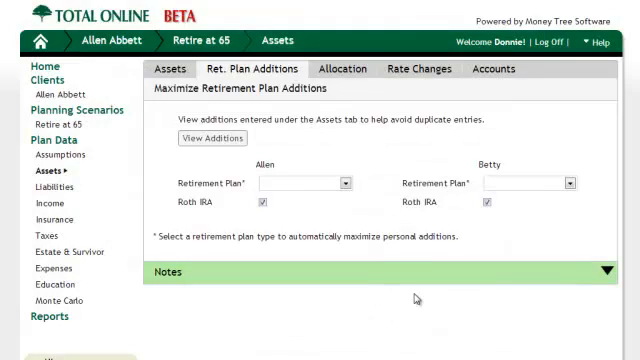
click(168, 68)
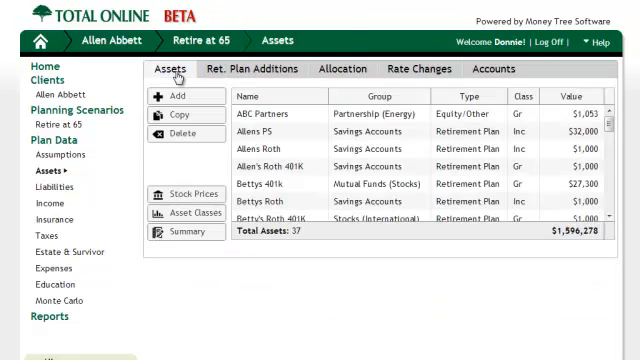
Review the asset summary by group and scroll through the asset list
click(180, 232)
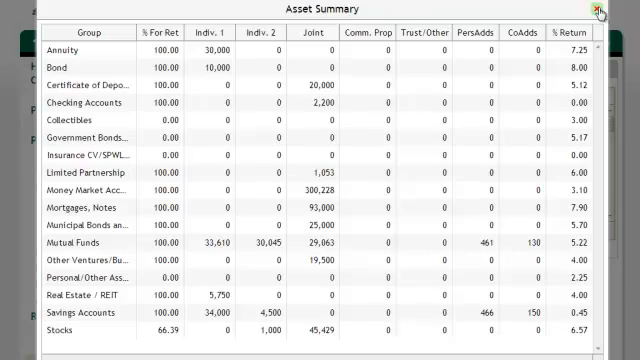
click(602, 8)
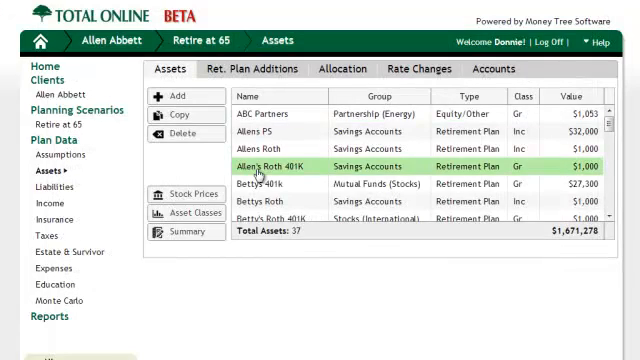
scroll(down, 3)
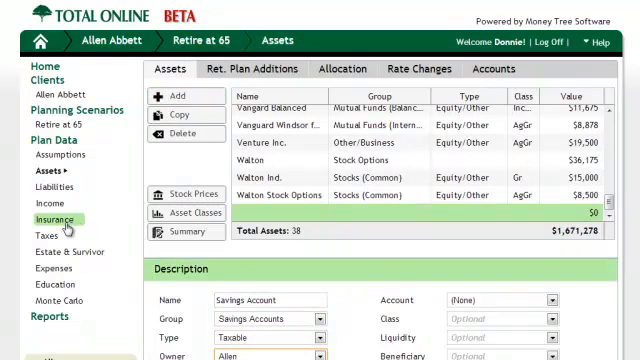
scroll(down, 3)
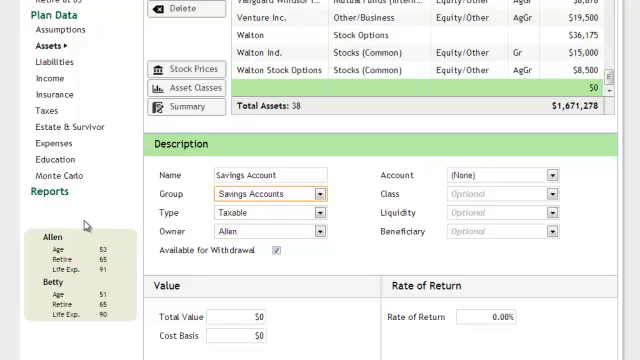
Edit asset names ('Fish', 'Bro') and confirm deleting the brokerage account asset
text(Fishing Boat)
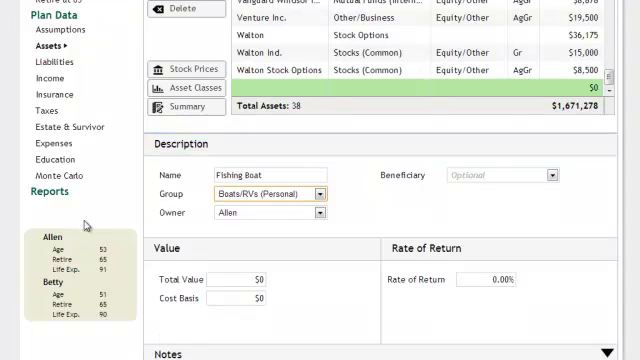
text(Brokerage Account)
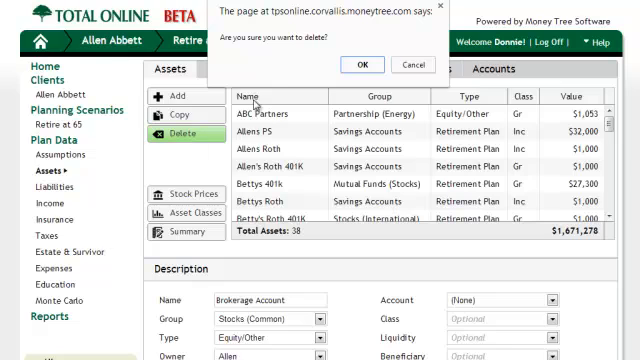
click(362, 64)
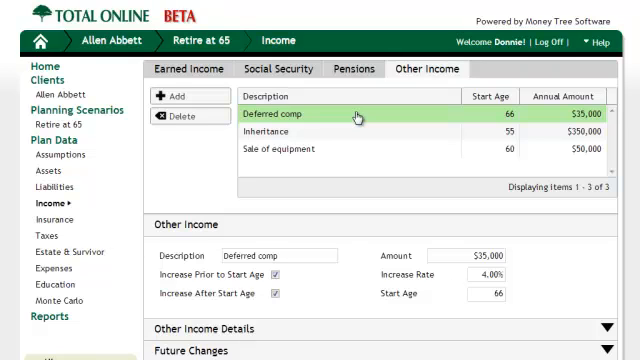
mouse_move(344, 284)
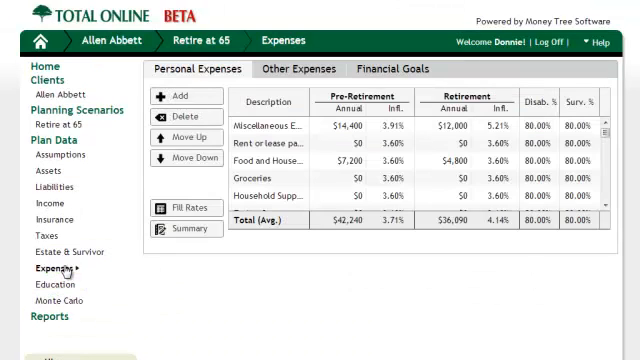
mouse_move(230, 272)
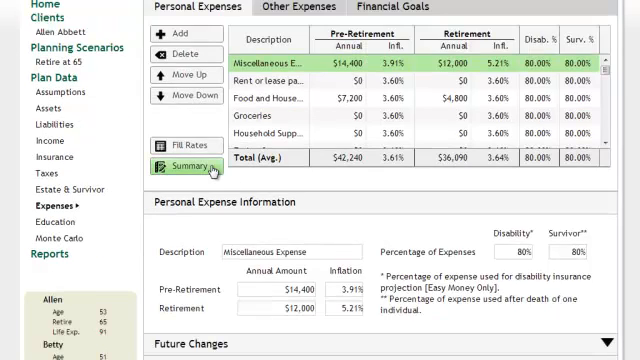
Review the Expense Summary totals for the client's personal expenses and close it
click(180, 164)
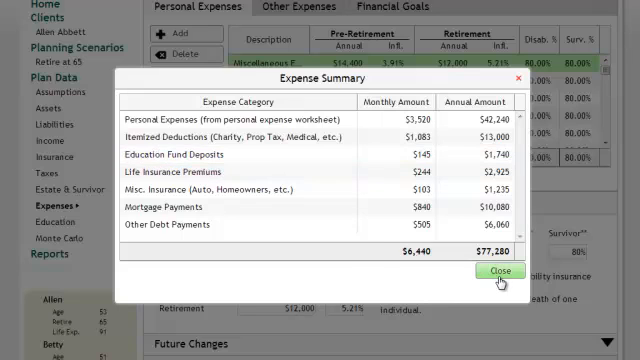
click(500, 270)
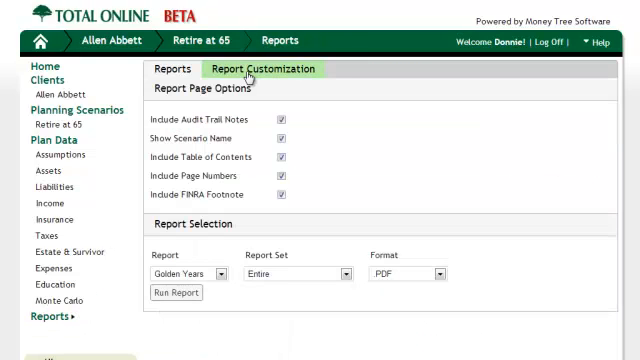
Choose the Basic w Comparison report set and compare the current scenario to Real Estate
click(264, 68)
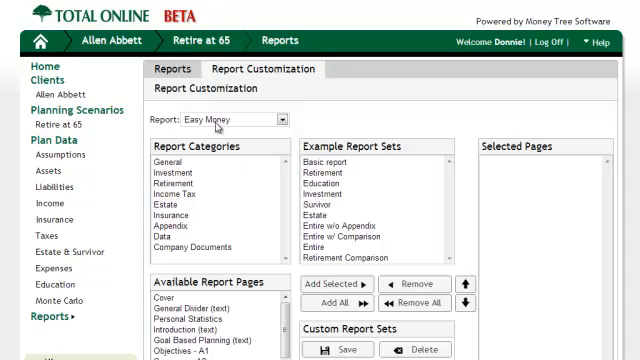
click(172, 68)
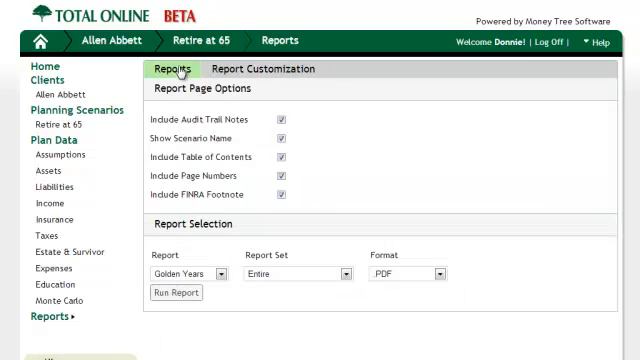
click(436, 272)
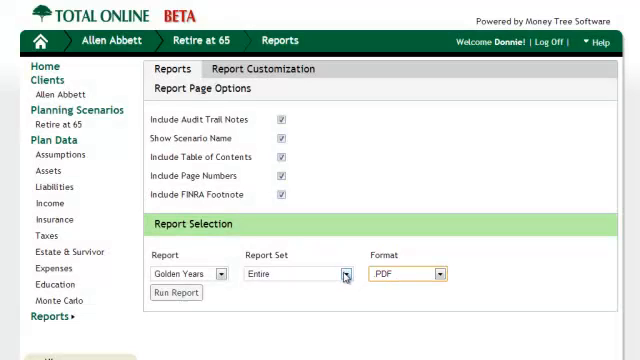
click(344, 272)
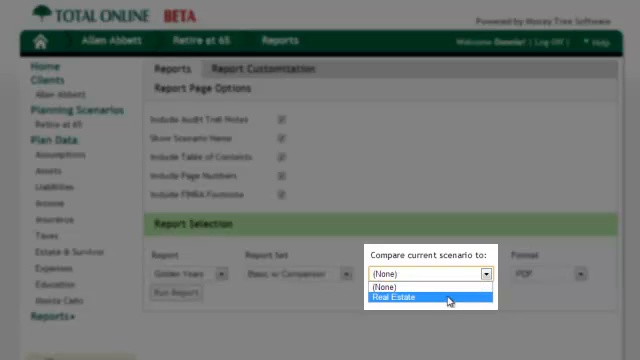
click(418, 296)
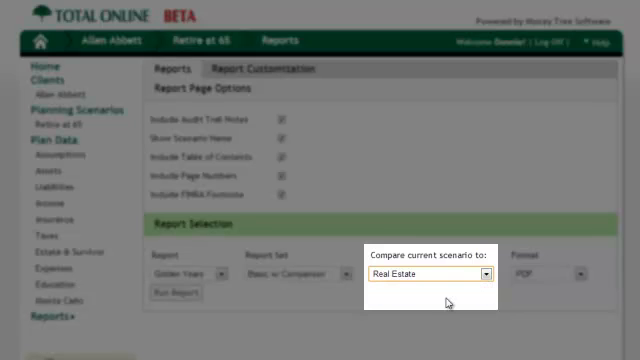